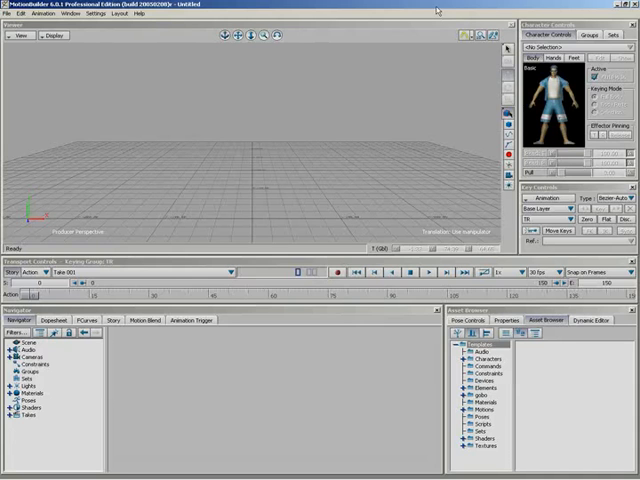
- Load the running character from the Asset Browser onto a character track
{"action": "left_click", "coordinate": [476, 360]}
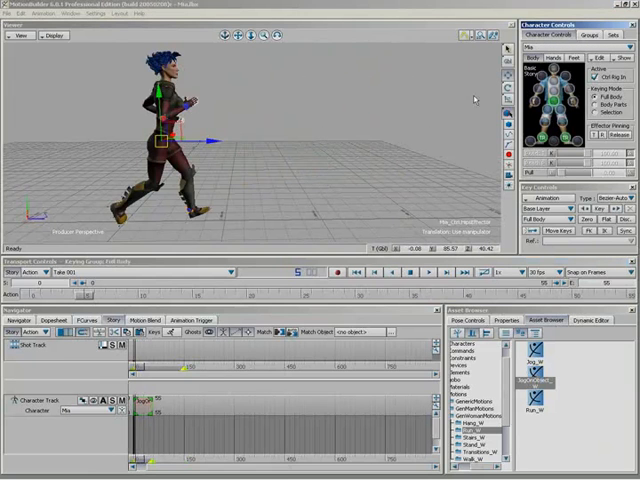
{"action": "mouse_move", "coordinate": [472, 46]}
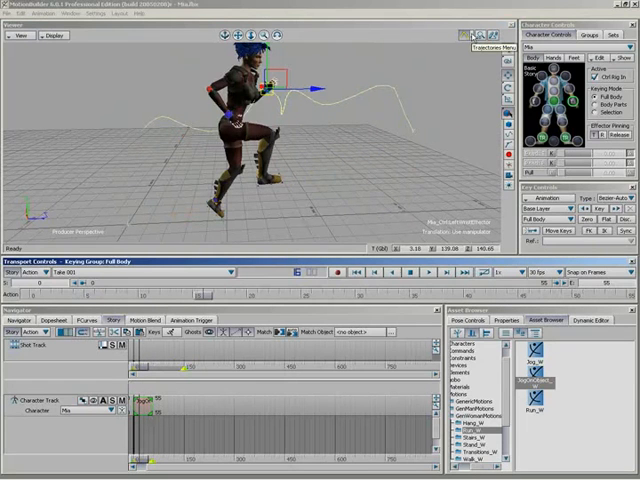
- Hide the character's trajectory arc while the run animation continues
{"action": "left_click", "coordinate": [470, 36]}
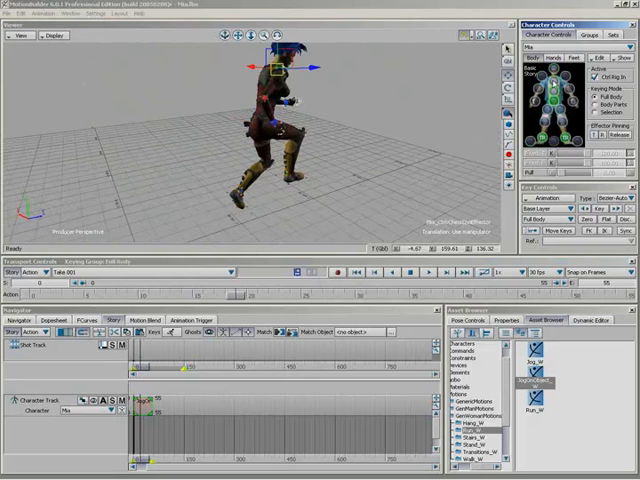
- Show trajectory trails for several body parts and start File > New to get the save prompt
{"action": "left_click", "coordinate": [470, 36]}
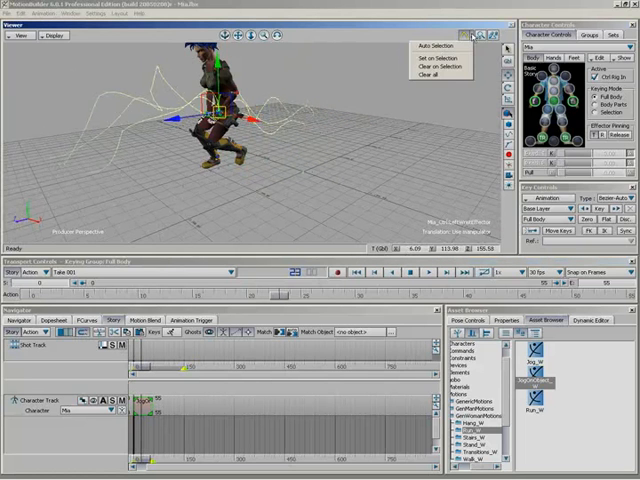
{"action": "left_click", "coordinate": [360, 200]}
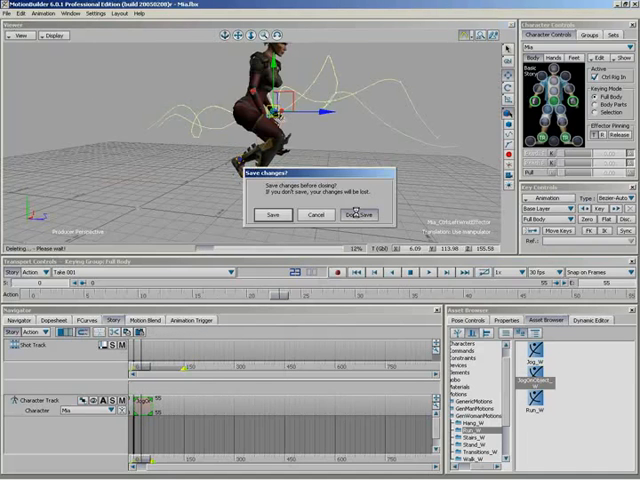
- Discard changes at the save prompt to get a fresh empty scene
{"action": "left_click", "coordinate": [354, 216]}
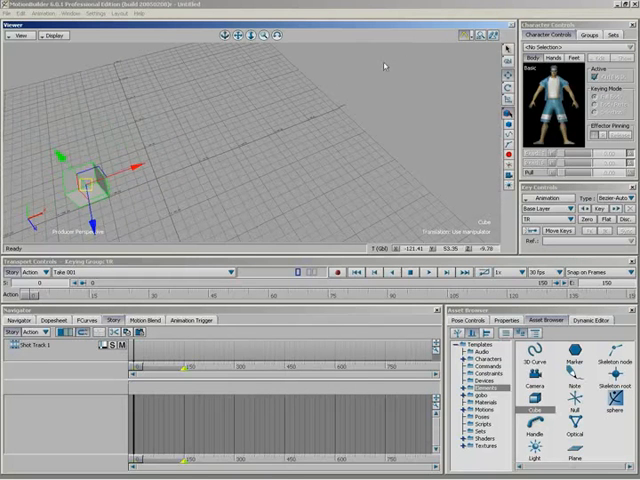
{"action": "mouse_move", "coordinate": [148, 192]}
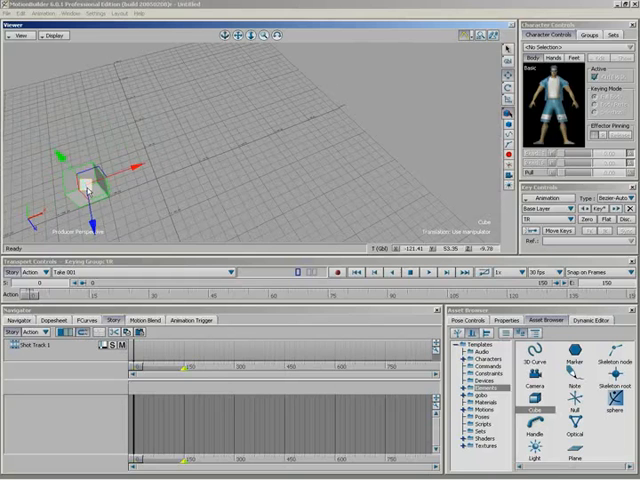
- Key the cube at four positions along an arcing path with its trajectory displayed
{"action": "left_click_drag", "start_coordinate": [84, 180], "coordinate": [250, 80]}
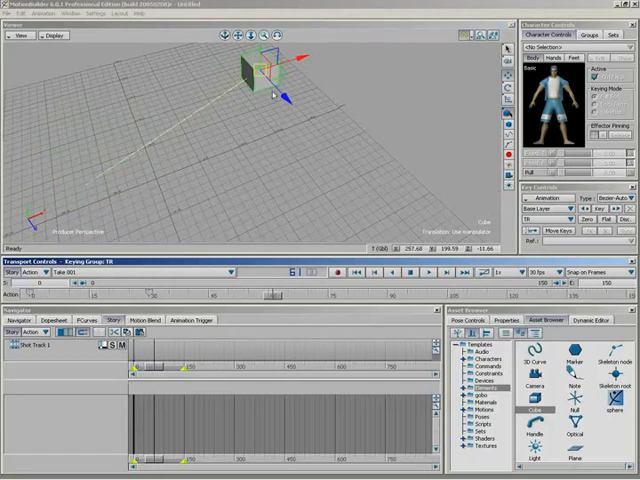
{"action": "left_click_drag", "start_coordinate": [264, 76], "coordinate": [416, 196]}
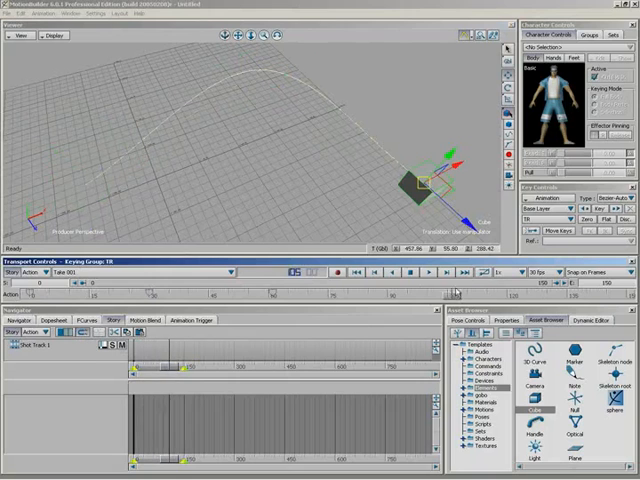
{"action": "left_click_drag", "start_coordinate": [420, 184], "coordinate": [200, 204]}
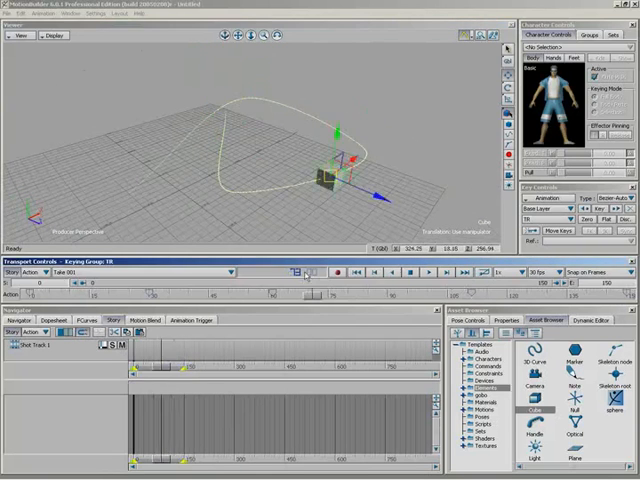
{"action": "left_click_drag", "start_coordinate": [330, 176], "coordinate": [262, 100]}
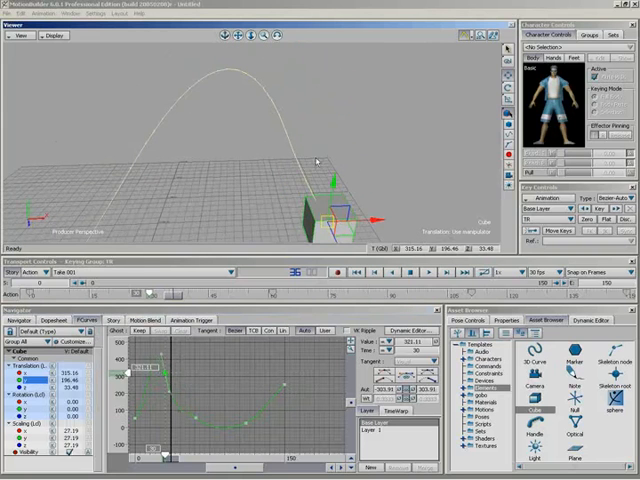
{"action": "mouse_move", "coordinate": [264, 90]}
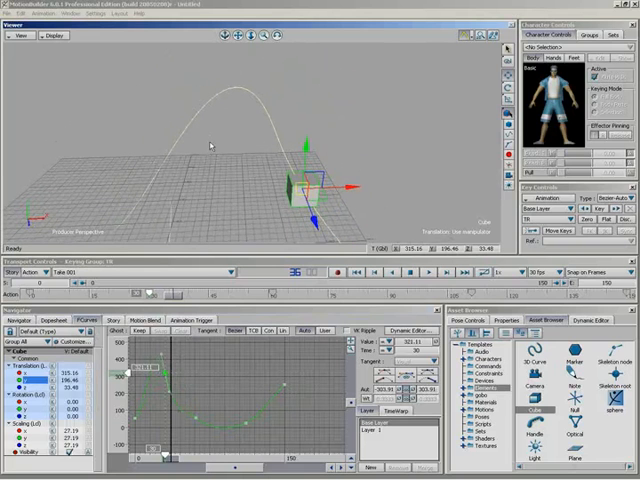
{"action": "mouse_move", "coordinate": [230, 132]}
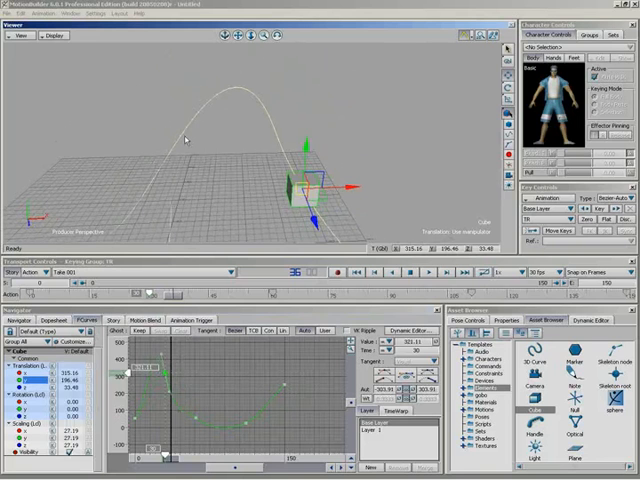
{"action": "mouse_move", "coordinate": [280, 376]}
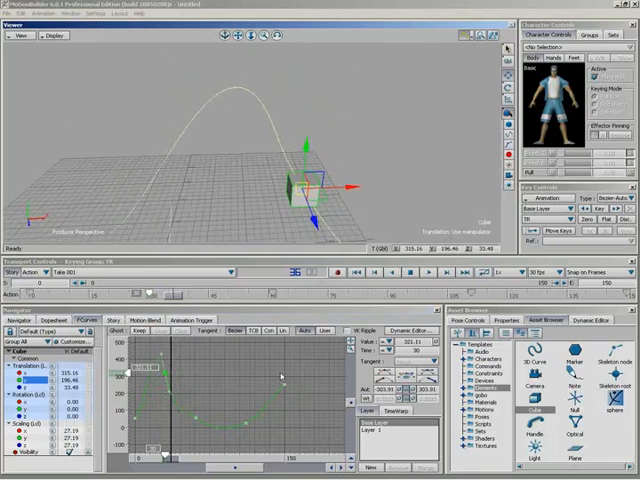